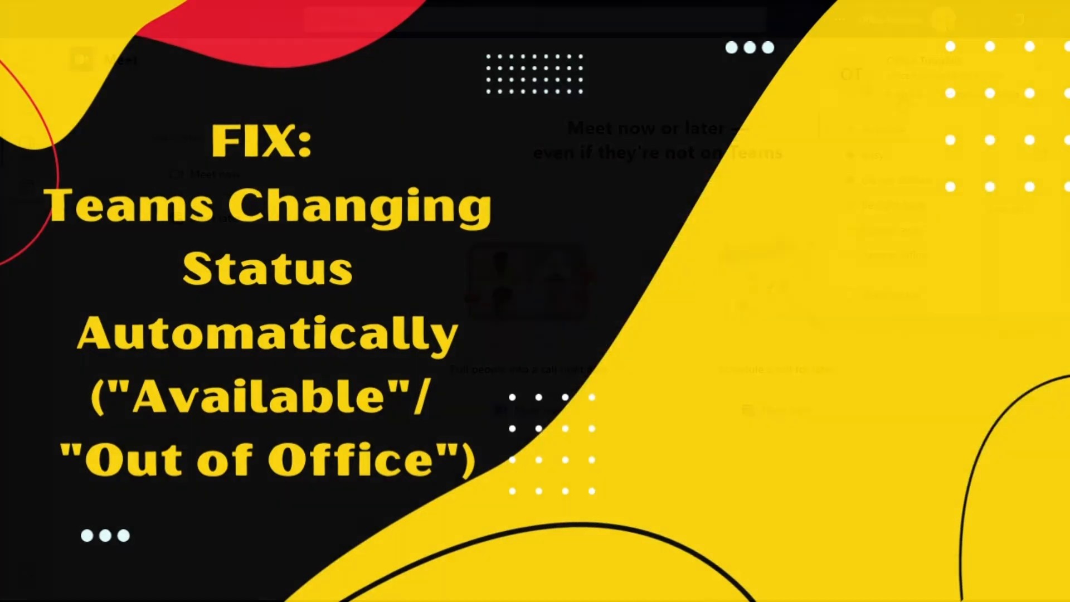
# - Open the May 3 Sample Meeting and set its Show As from Out of Office to Free
pyautogui.click(903, 94)
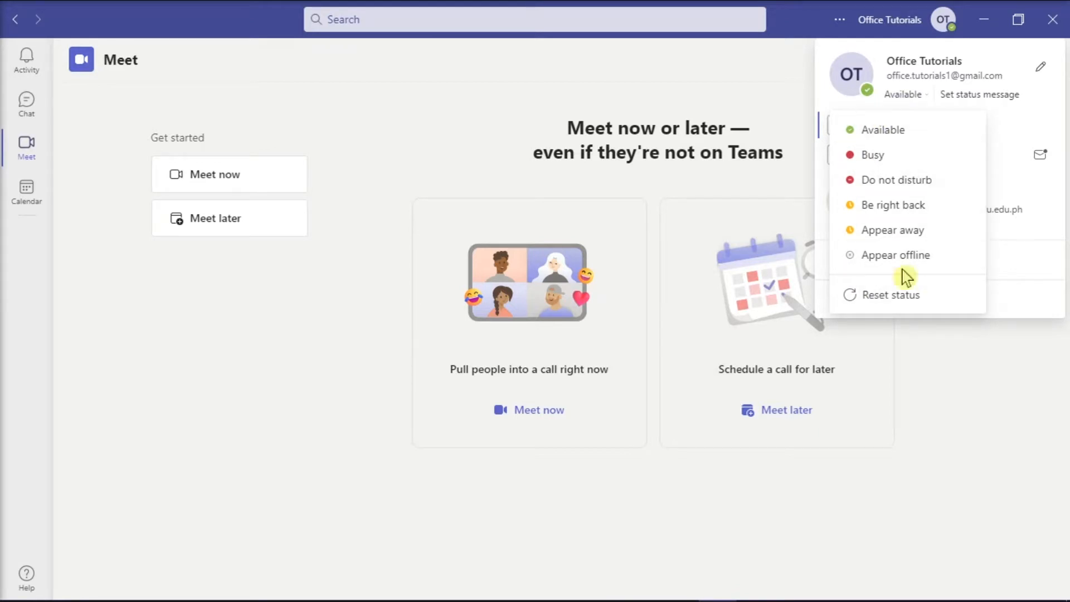
pyautogui.moveTo(941, 96)
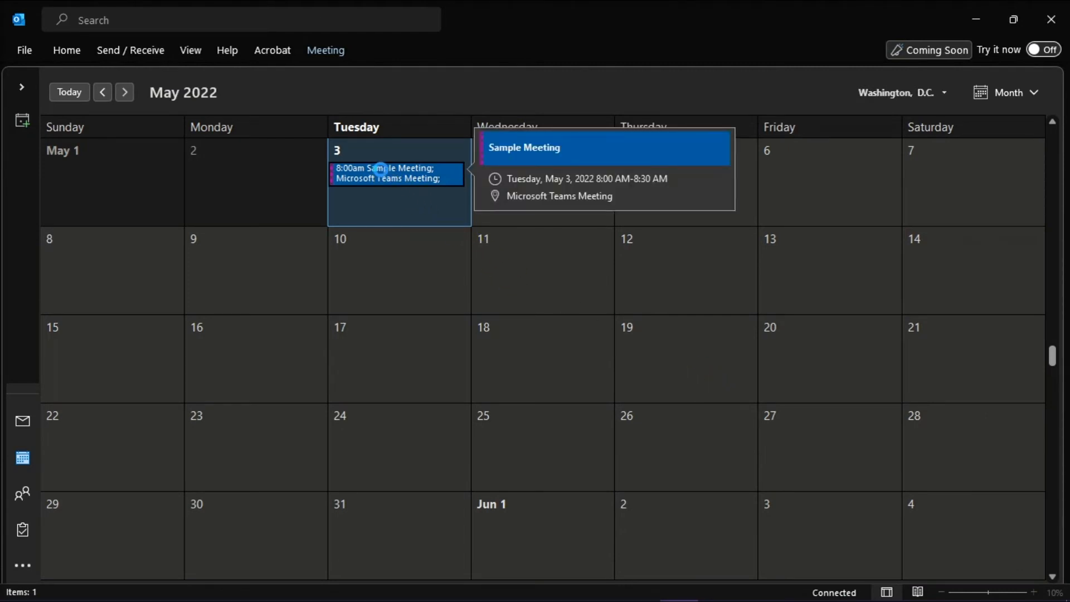
pyautogui.doubleClick(396, 172)
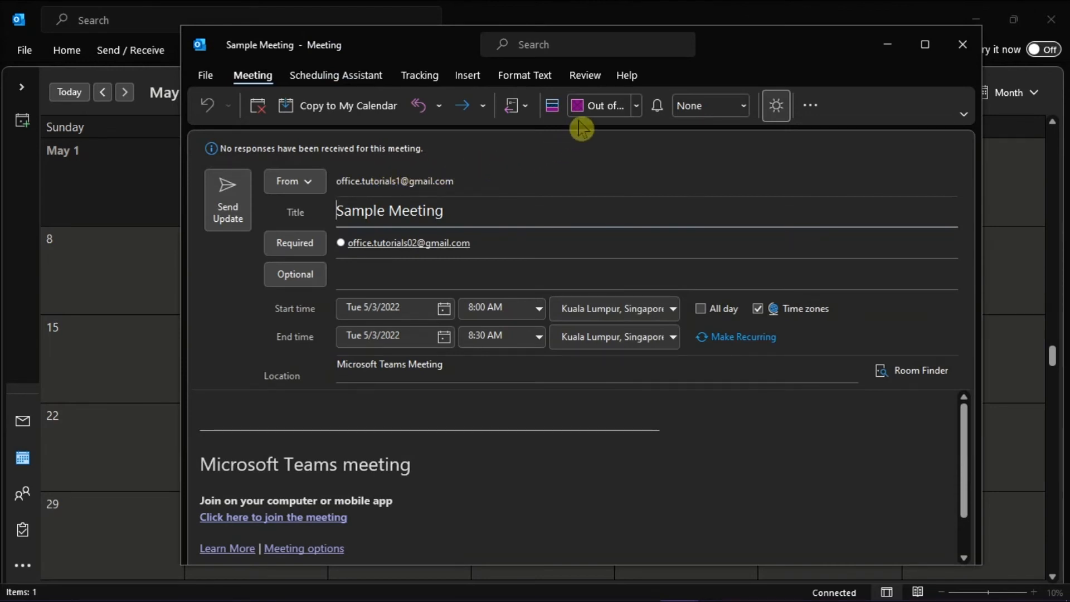
pyautogui.moveTo(599, 106)
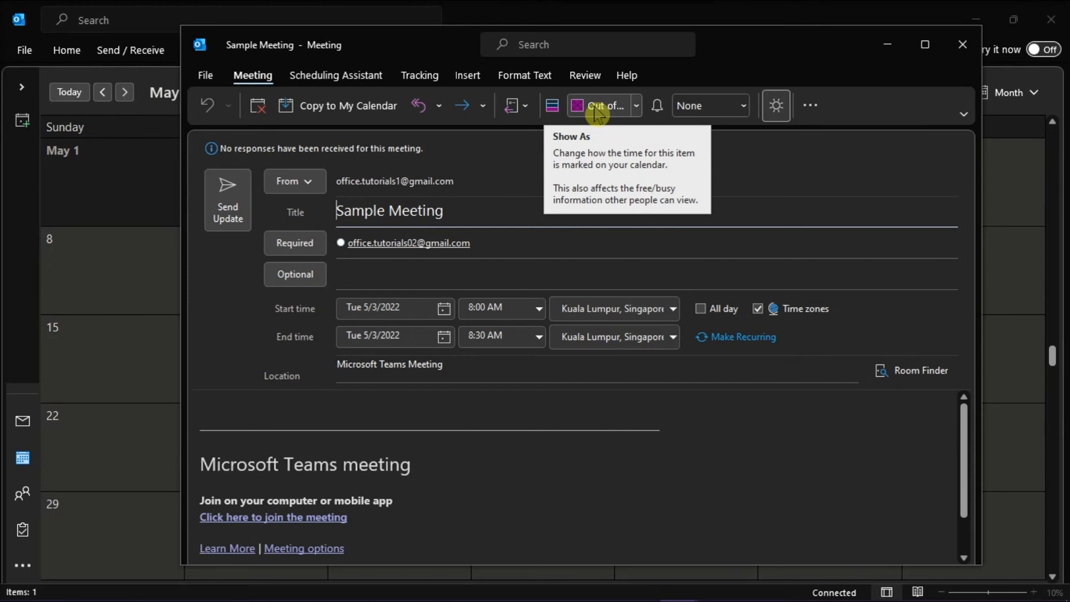
pyautogui.moveTo(598, 113)
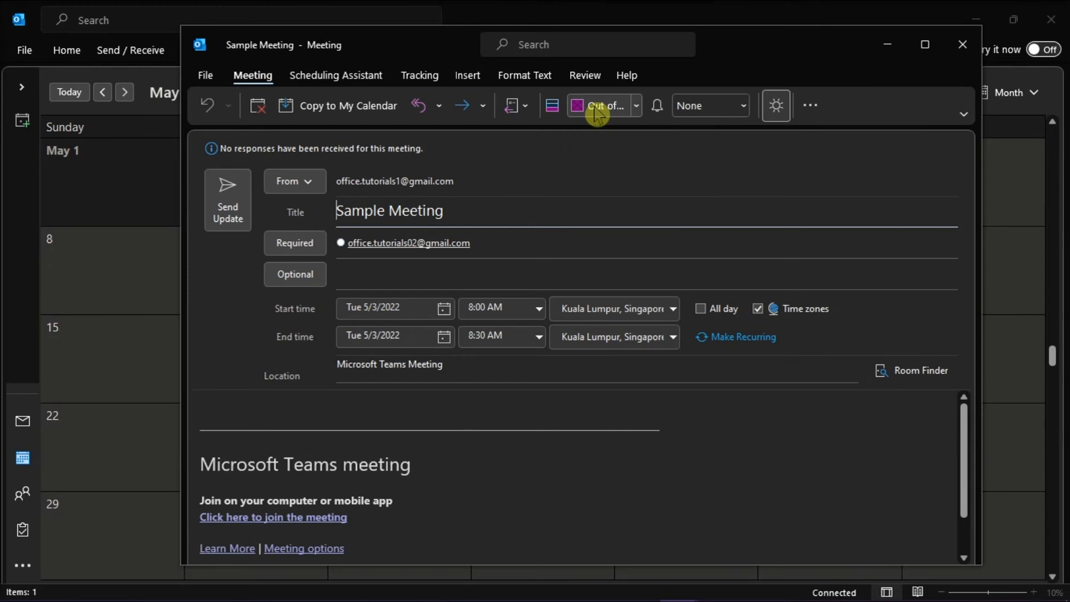
pyautogui.click(634, 105)
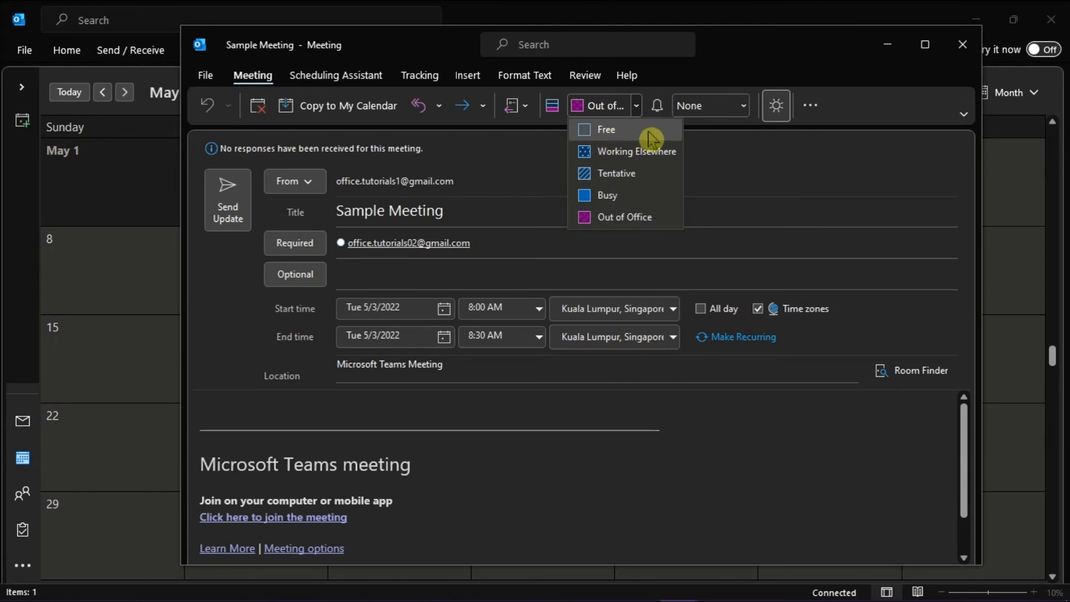
pyautogui.click(604, 130)
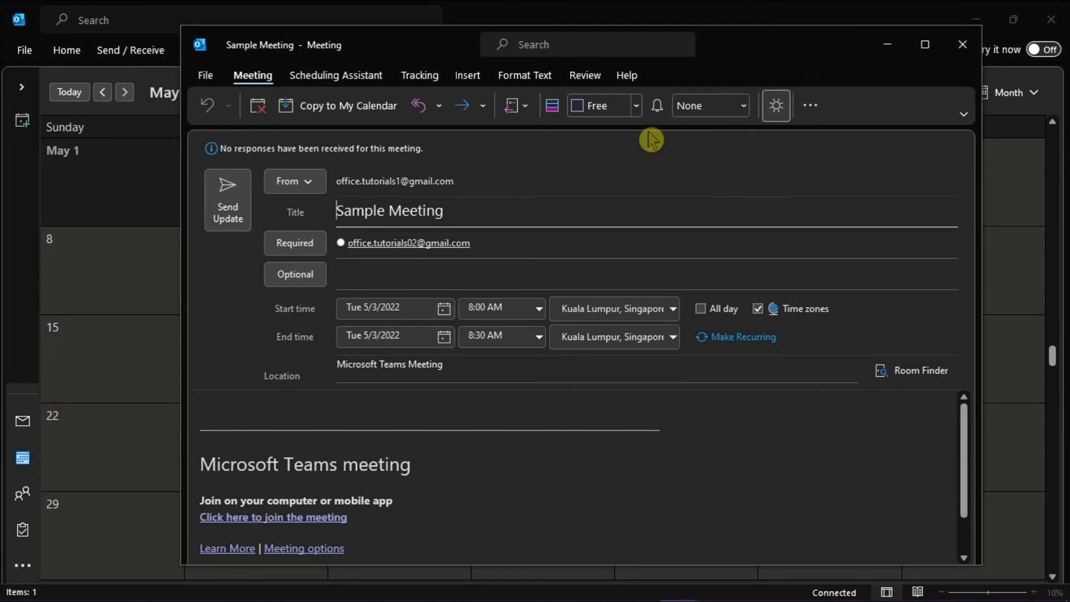